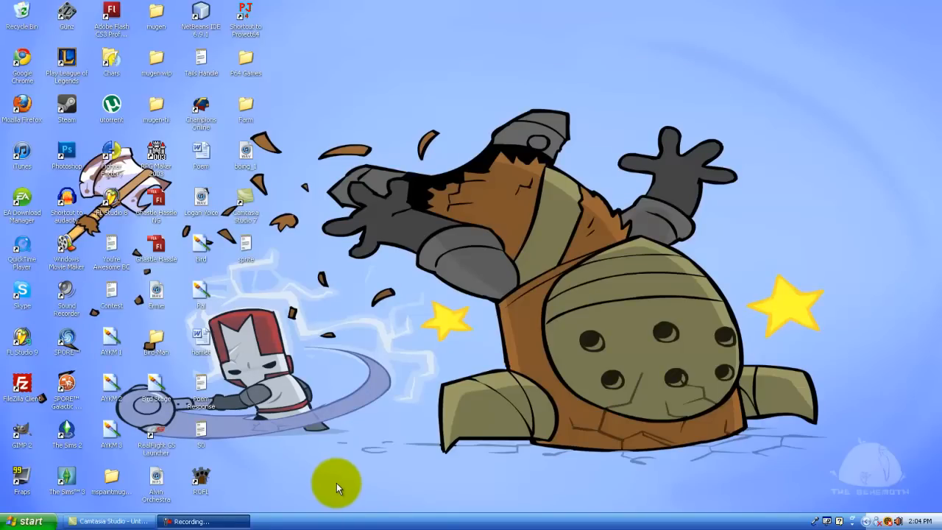
pyautogui.moveTo(378, 428)
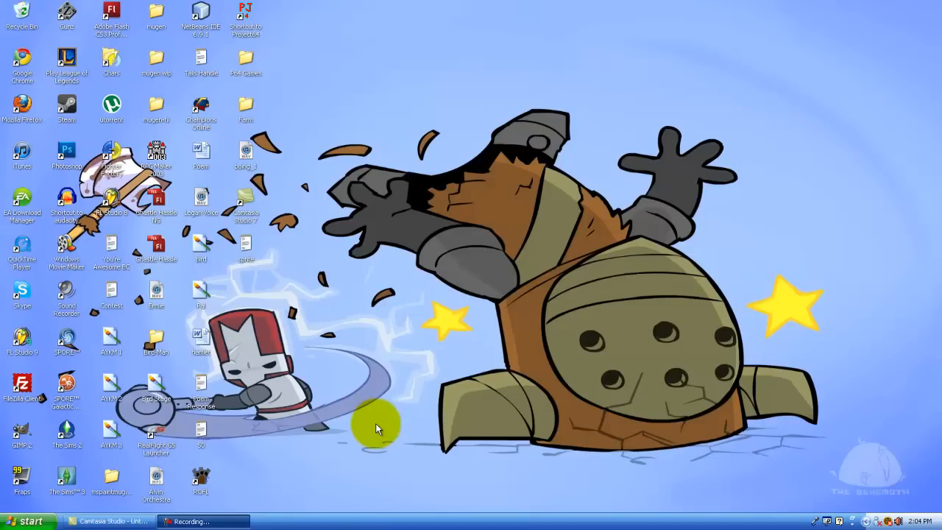
# - Open the Start menu to list programs such as Notepad and Paint
pyautogui.click(26, 518)
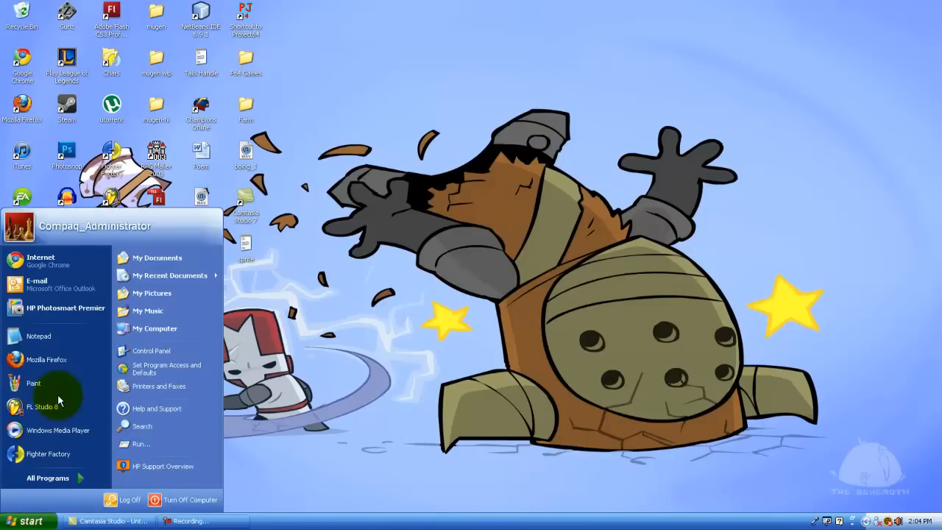
# - Launch Paint and pencil-draw the stick figure's body, legs and beard
pyautogui.click(33, 384)
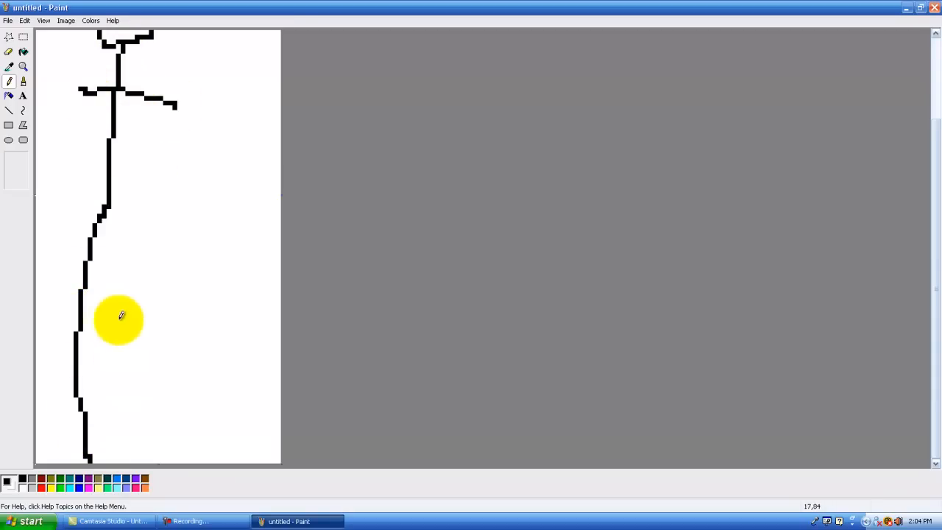
pyautogui.moveTo(111, 213); pyautogui.dragTo(247, 460)
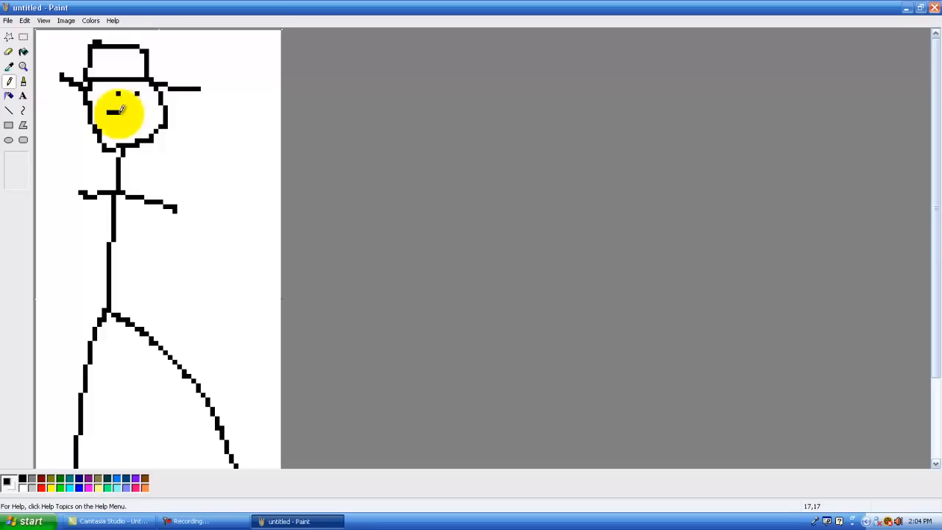
pyautogui.moveTo(118, 111); pyautogui.dragTo(143, 114)
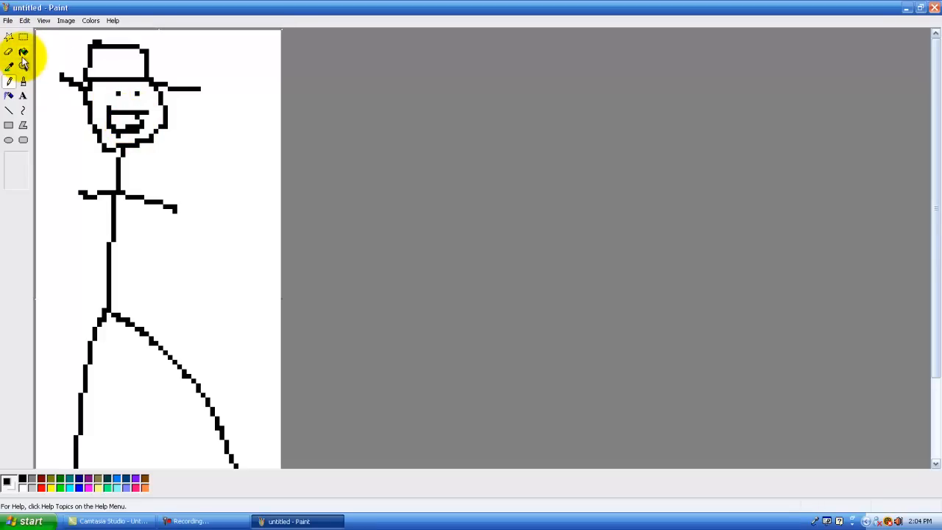
pyautogui.click(216, 325)
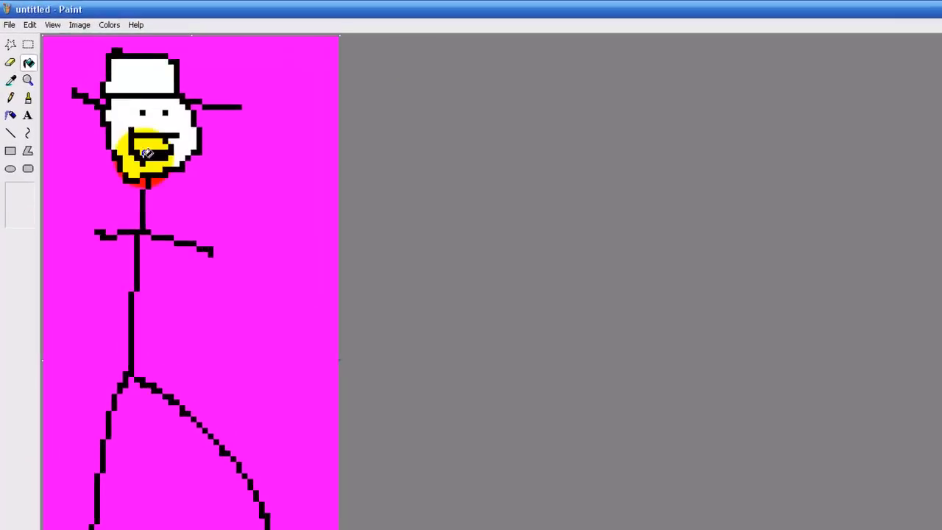
# - Save the drawing through Save As under the name Man as a bitmap
pyautogui.click(12, 26)
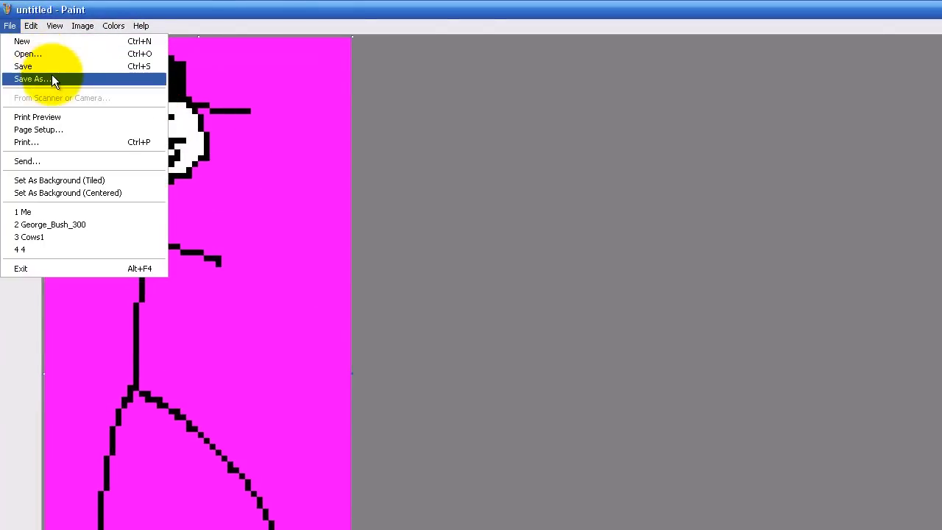
pyautogui.click(42, 79)
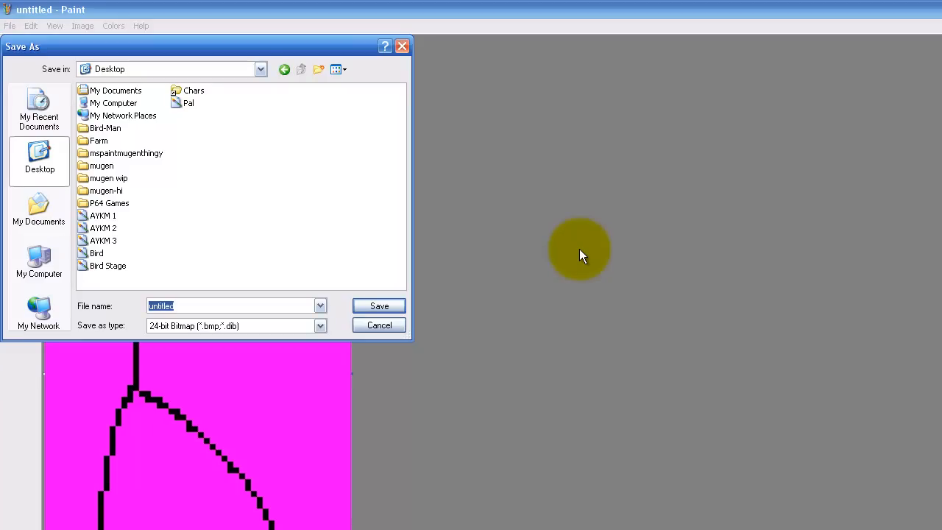
pyautogui.write('Man')
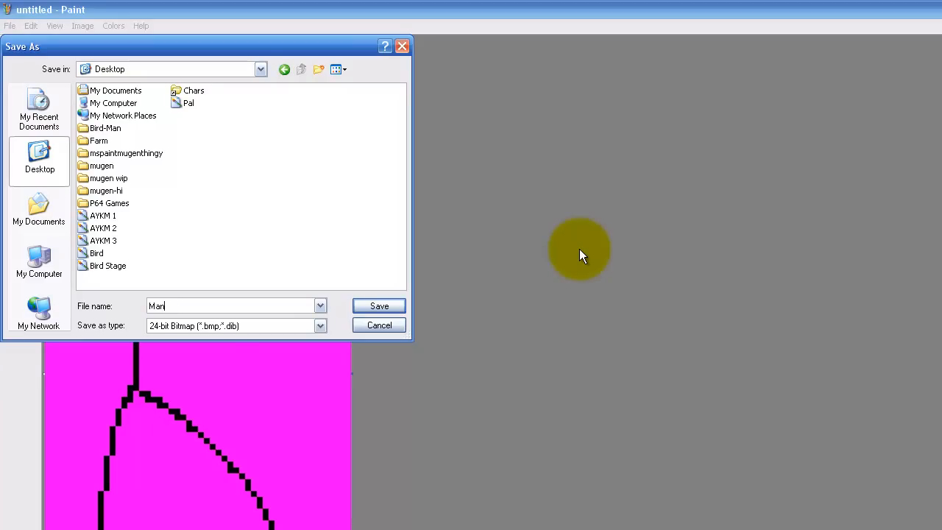
pyautogui.click(319, 326)
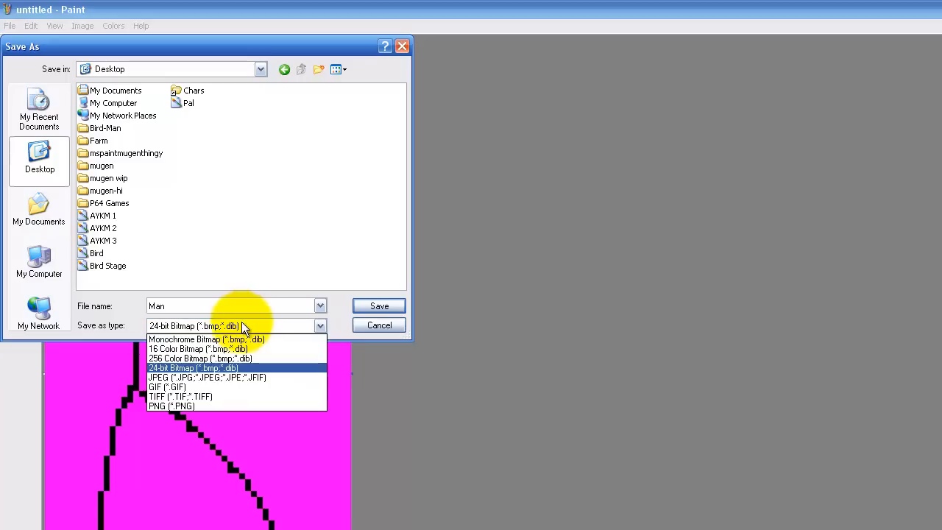
pyautogui.click(193, 368)
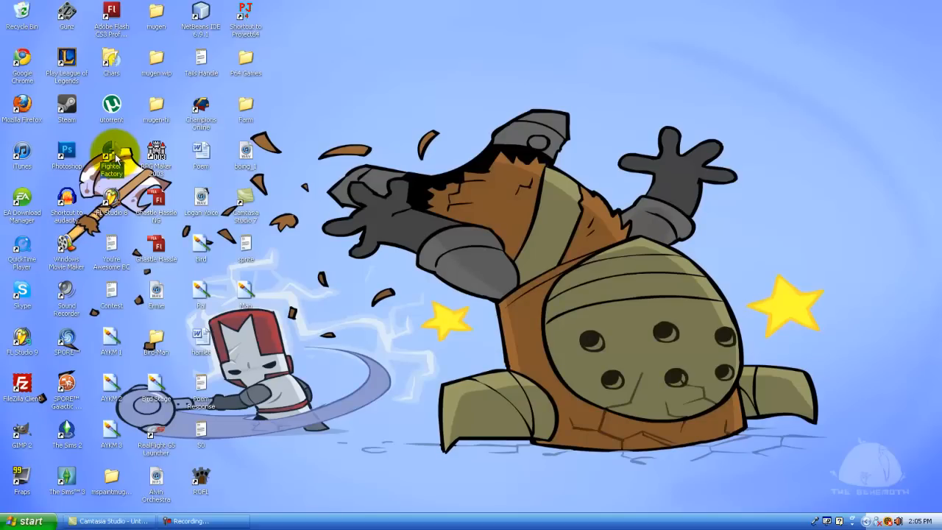
# - Launch Fighter Factory, load Man.bmp into the palette editor, and copy its colours to Character
pyautogui.doubleClick(112, 151)
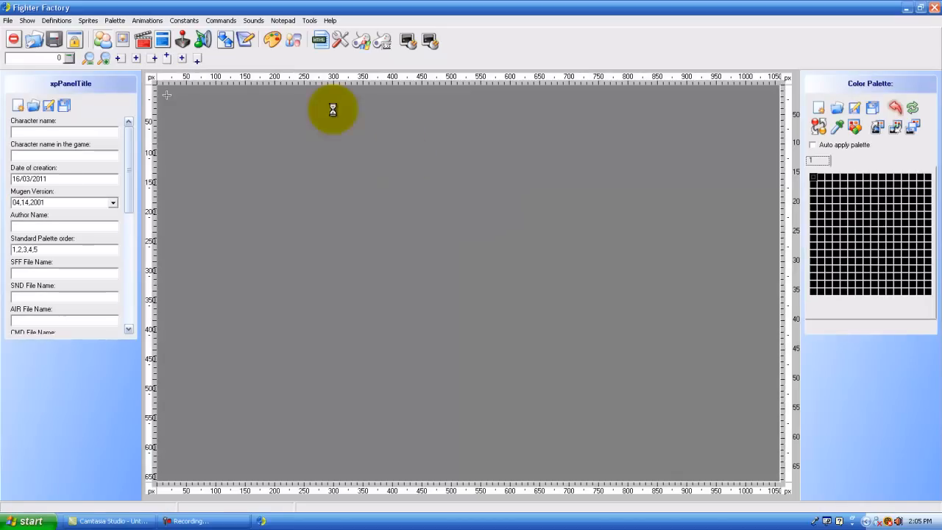
pyautogui.click(277, 40)
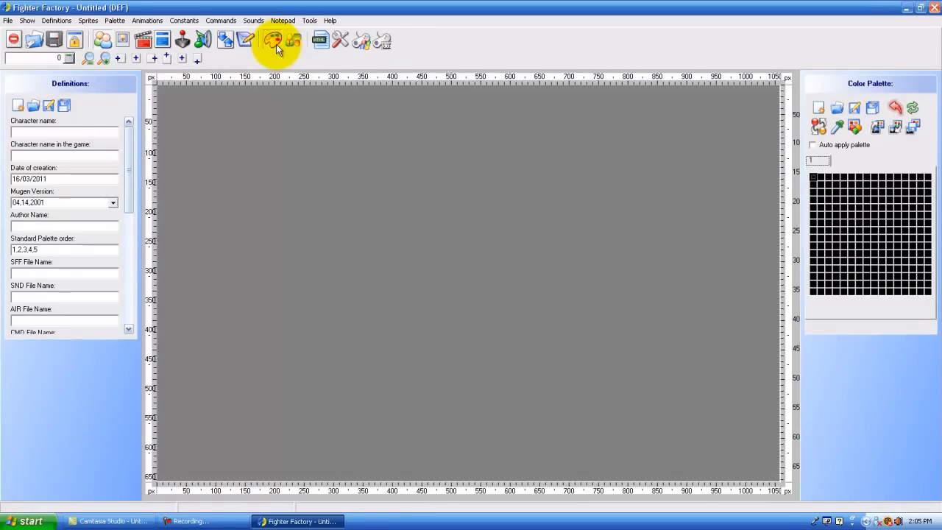
pyautogui.click(281, 40)
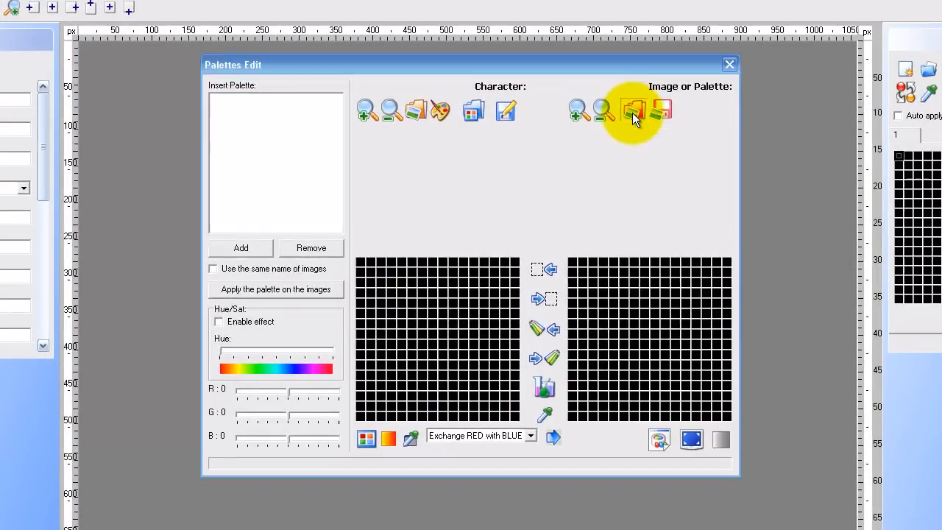
pyautogui.click(634, 111)
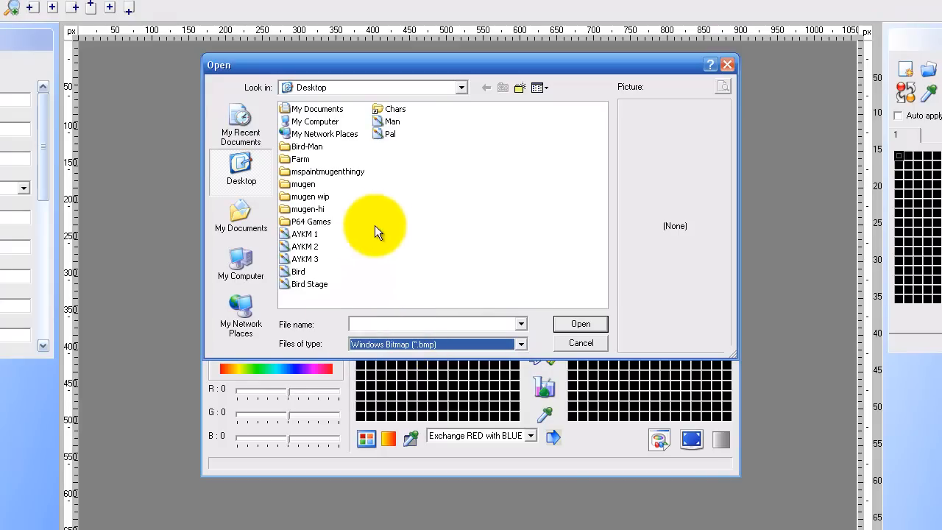
pyautogui.click(392, 121)
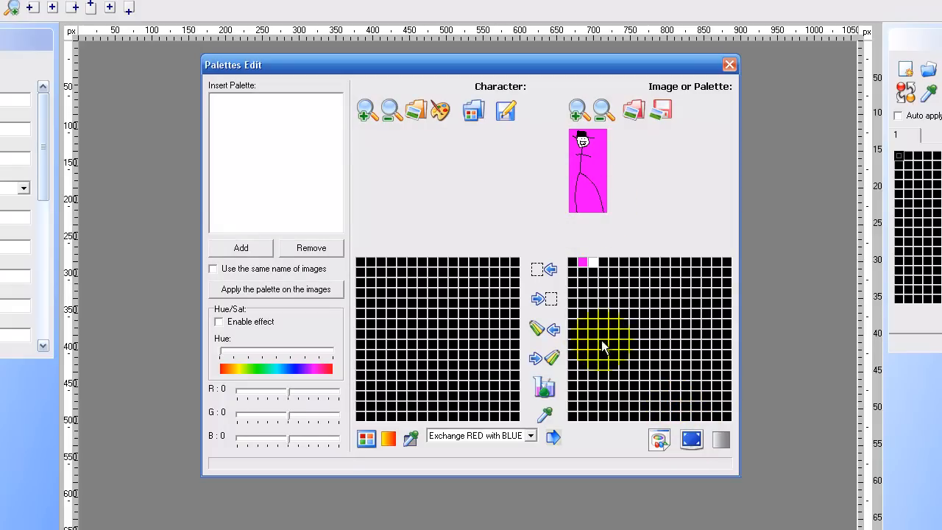
pyautogui.click(579, 264)
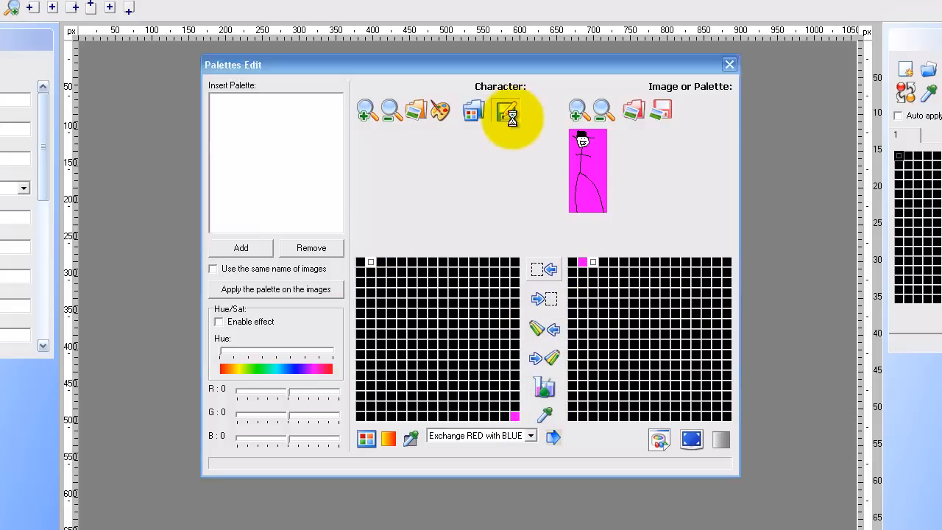
# - Save the palette as Color, add Man.bmp to the list, and apply the palette
pyautogui.click(508, 111)
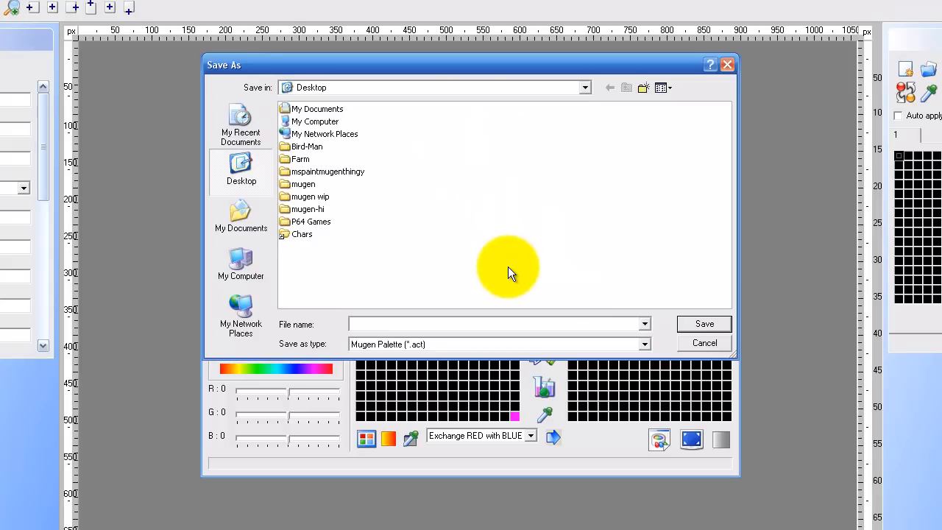
pyautogui.write('Color')
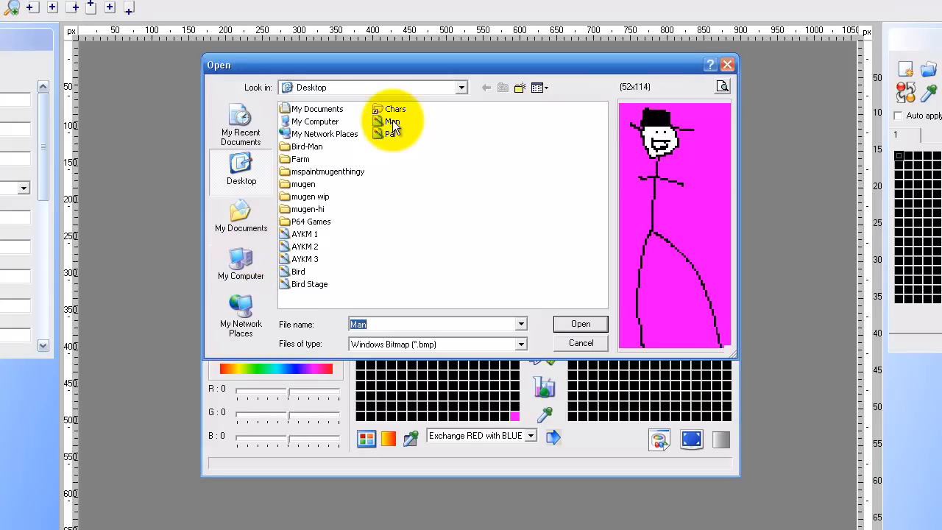
pyautogui.click(580, 323)
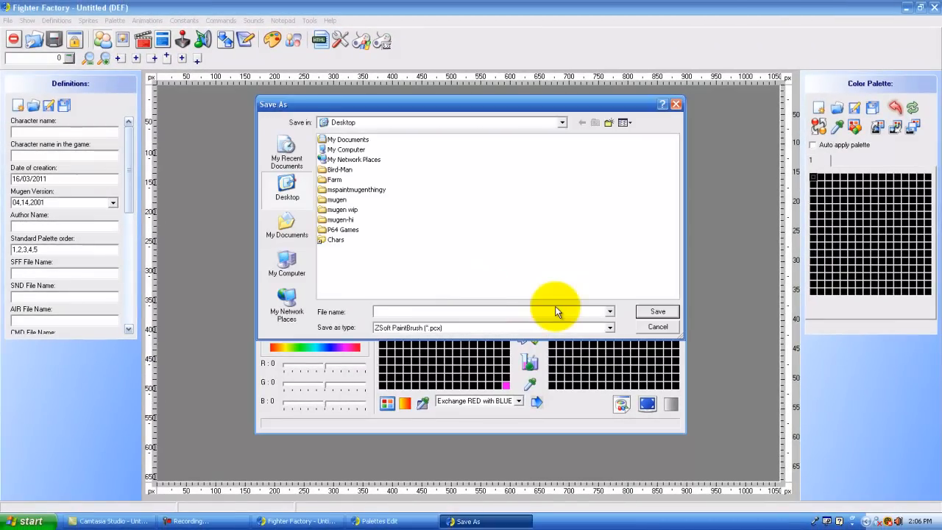
pyautogui.click(657, 327)
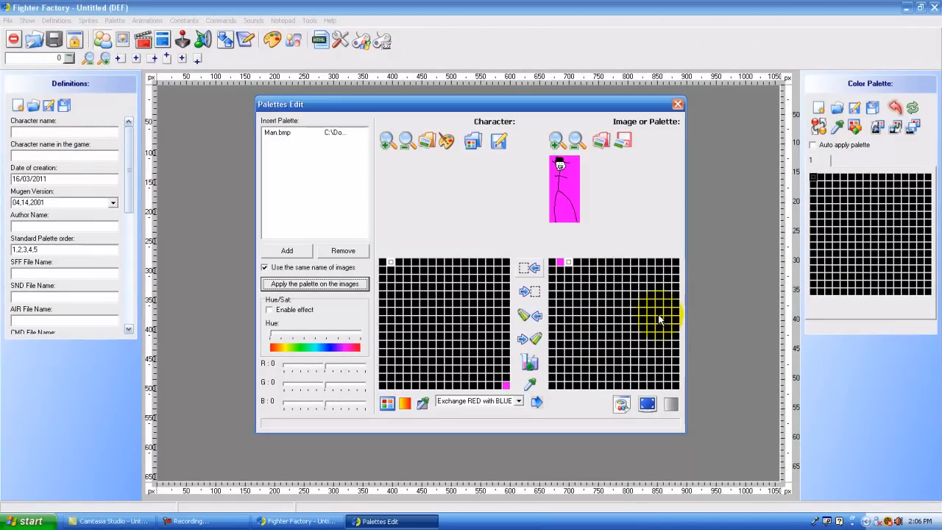
pyautogui.click(677, 104)
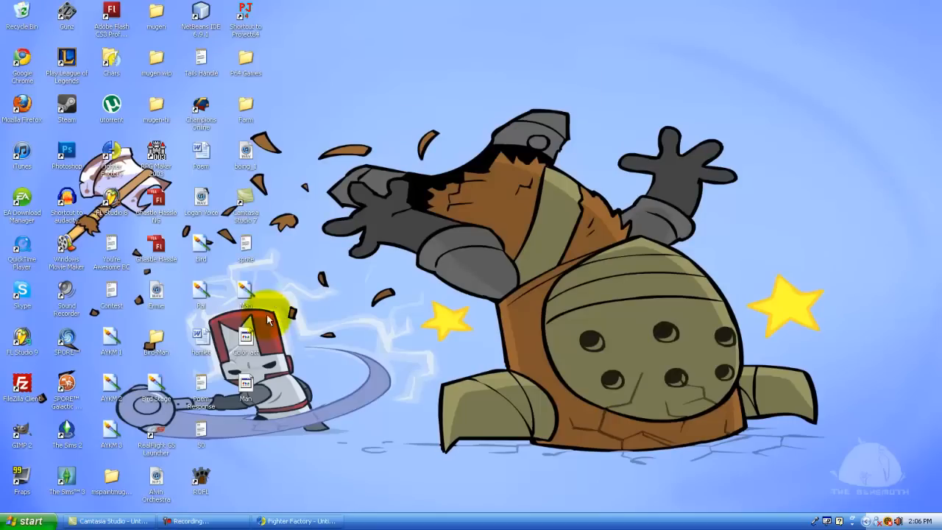
# - Delete the Man file from the desktop and confirm sending it to the Recycle Bin
pyautogui.rightClick(246, 318)
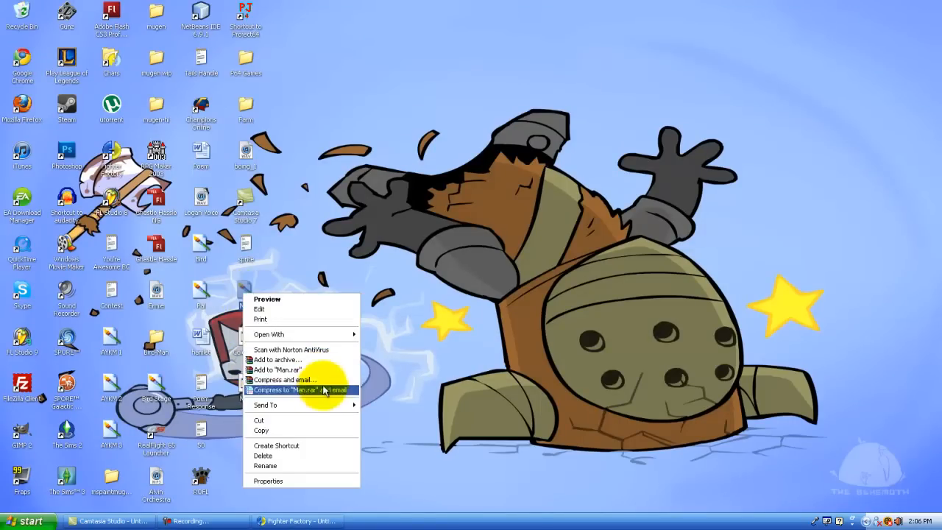
pyautogui.click(263, 455)
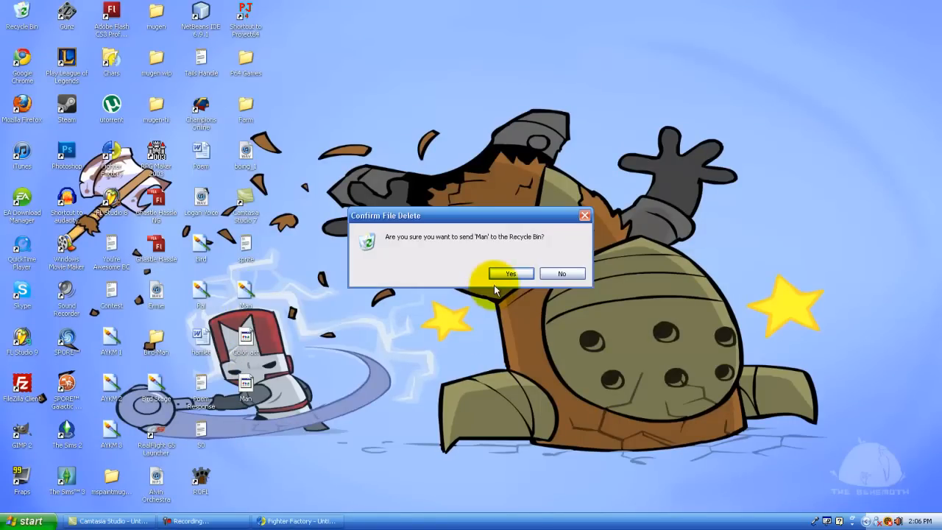
pyautogui.click(511, 273)
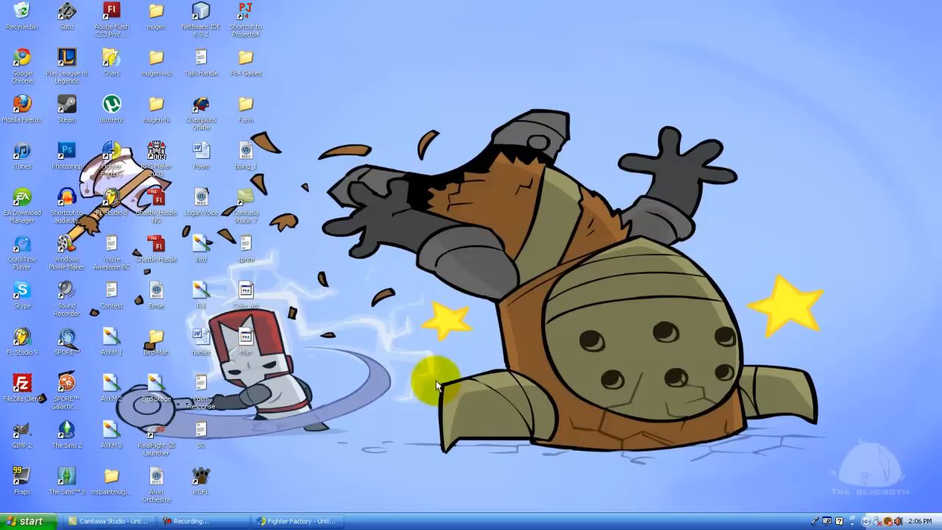
pyautogui.moveTo(247, 260)
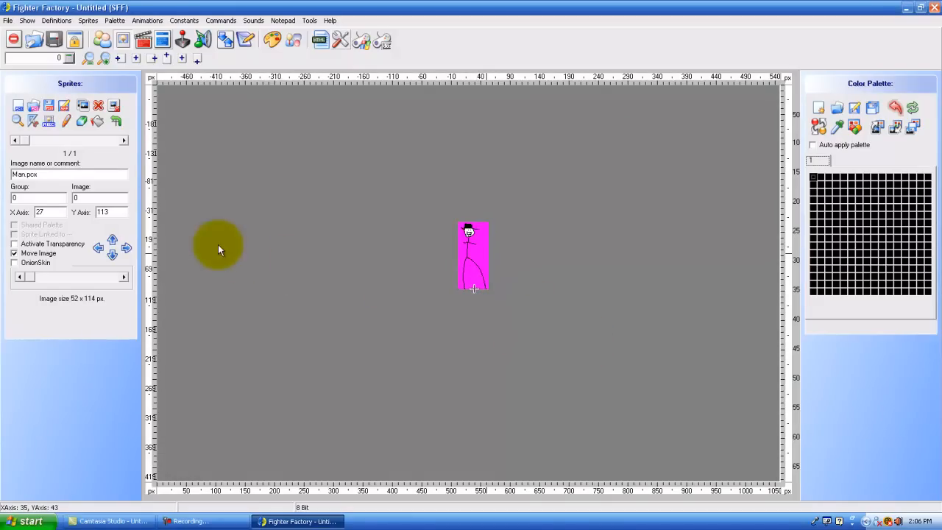
# - Check Man.pcx's axis values X 27 and Y 113, then minimise Fighter Factory
pyautogui.click(33, 197)
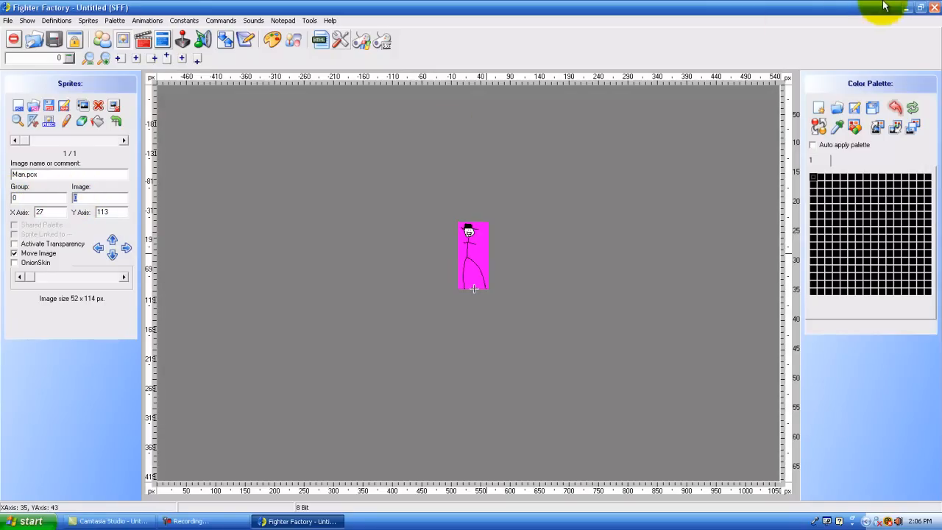
pyautogui.click(900, 7)
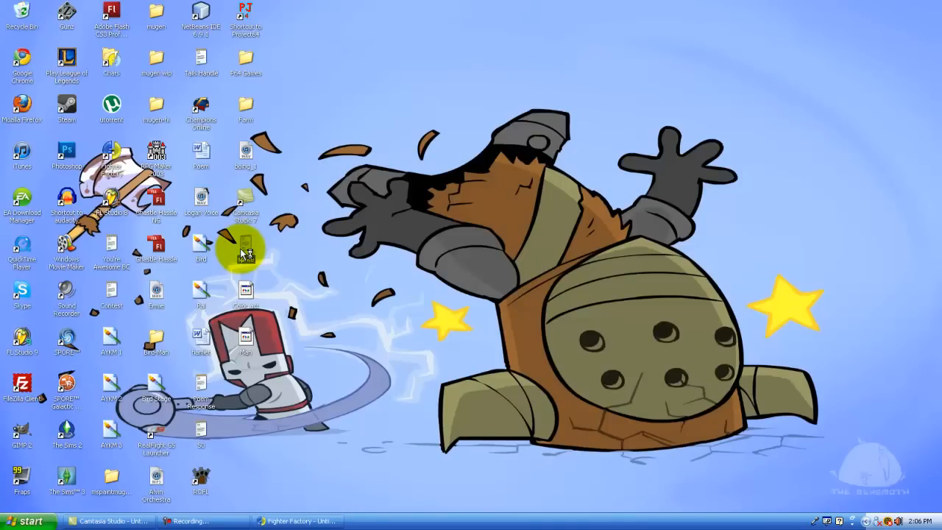
# - Open the sprite file in maximised Notepad and enter Man.sff after 'filename ='
pyautogui.doubleClick(246, 246)
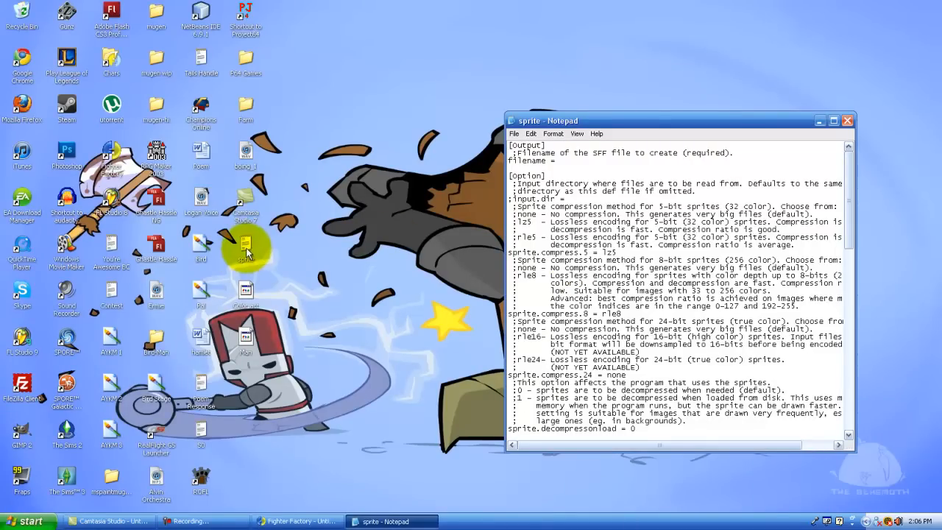
pyautogui.moveTo(833, 136)
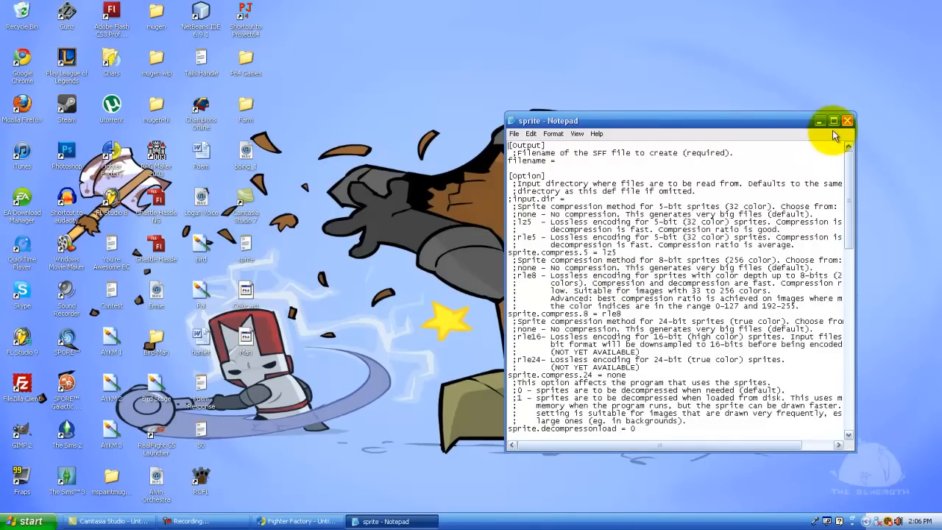
pyautogui.click(833, 120)
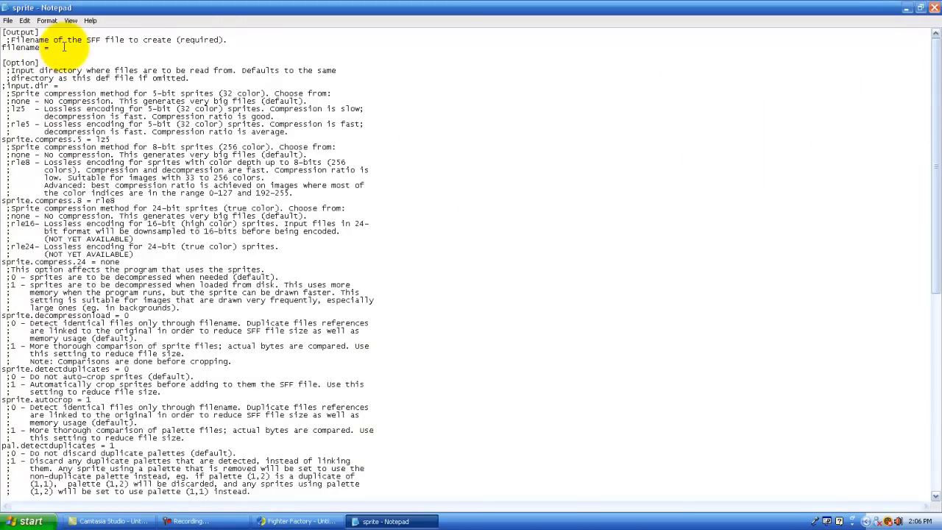
pyautogui.write('Man')
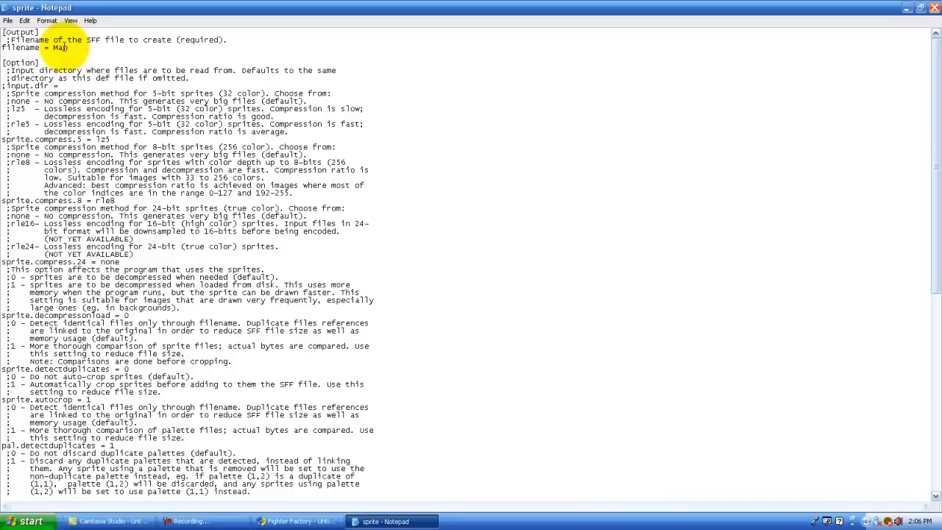
pyautogui.write('.sff')
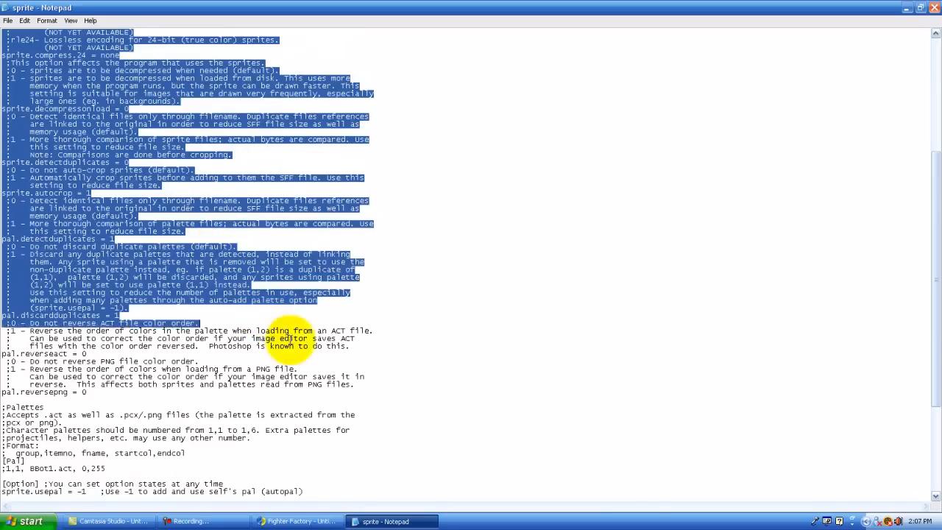
# - Clear the accidental text selection while editing the [Pal] palette line
pyautogui.click(376, 391)
pyautogui.write('Color')
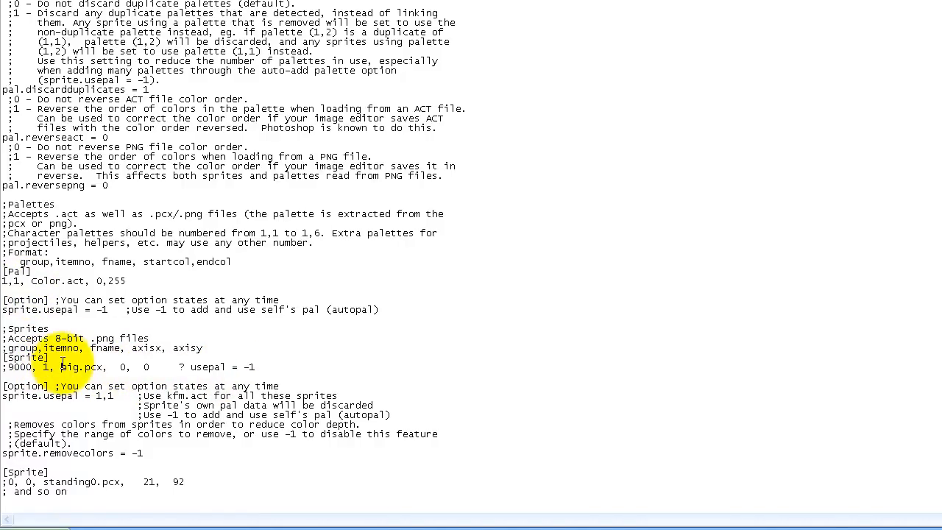
# - Select the ';9000, 1, big.pcx' line for removal and scroll down the sprites section
pyautogui.doubleClick(79, 366)
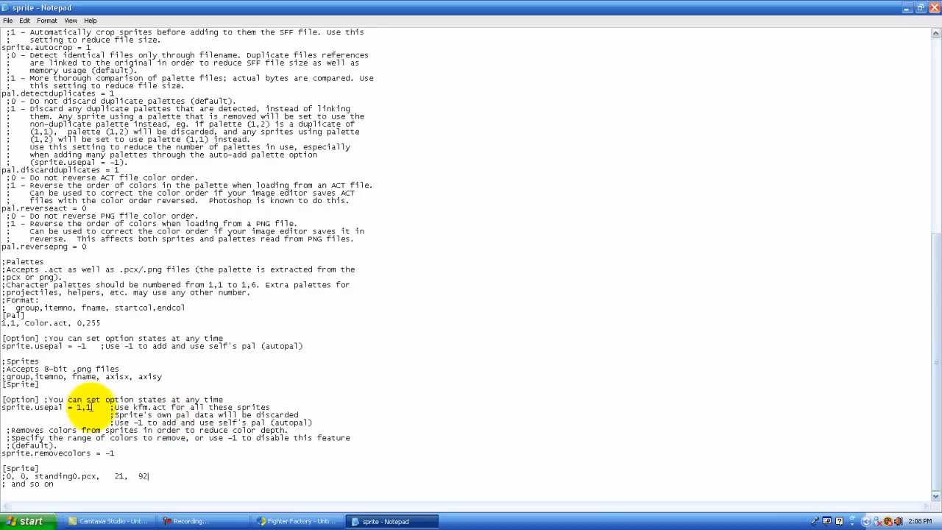
pyautogui.scroll(-3)
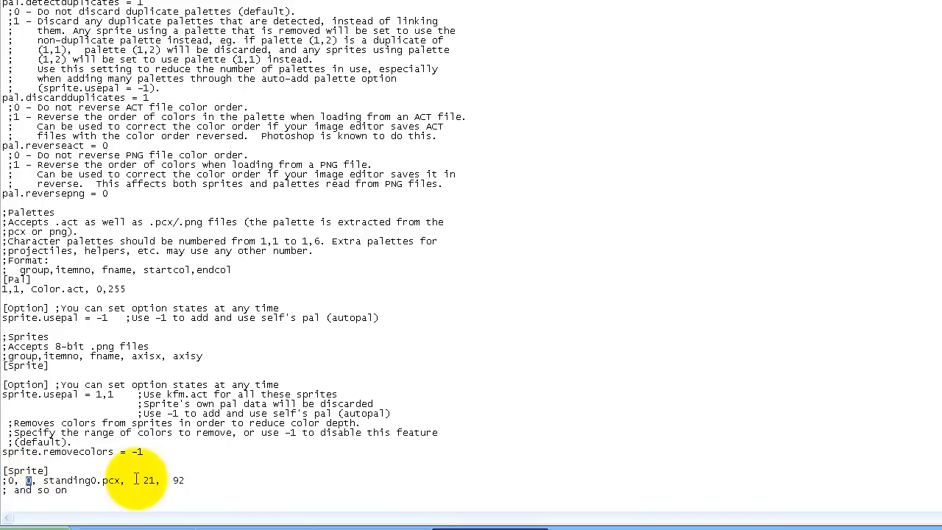
# - Replace standing0 with Man, set the axis to 27, 113, and uncomment the line
pyautogui.doubleClick(72, 488)
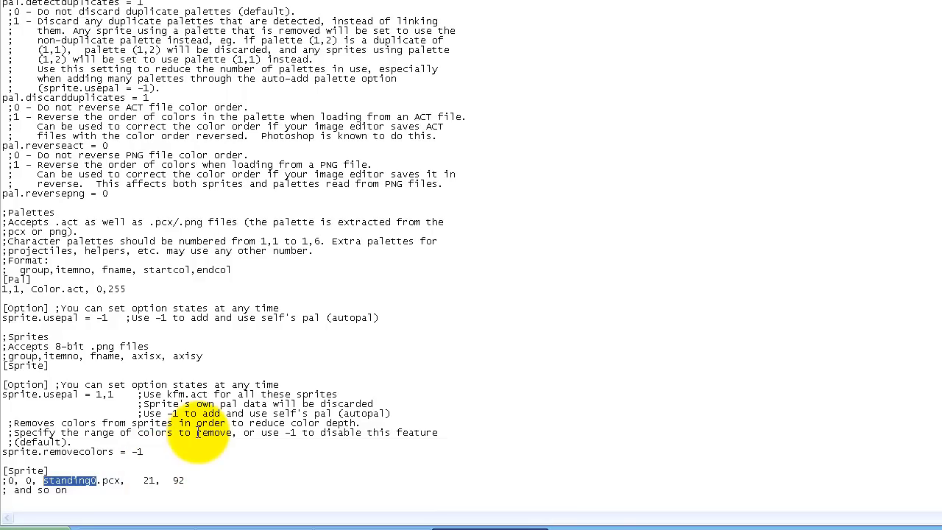
pyautogui.write('Man')
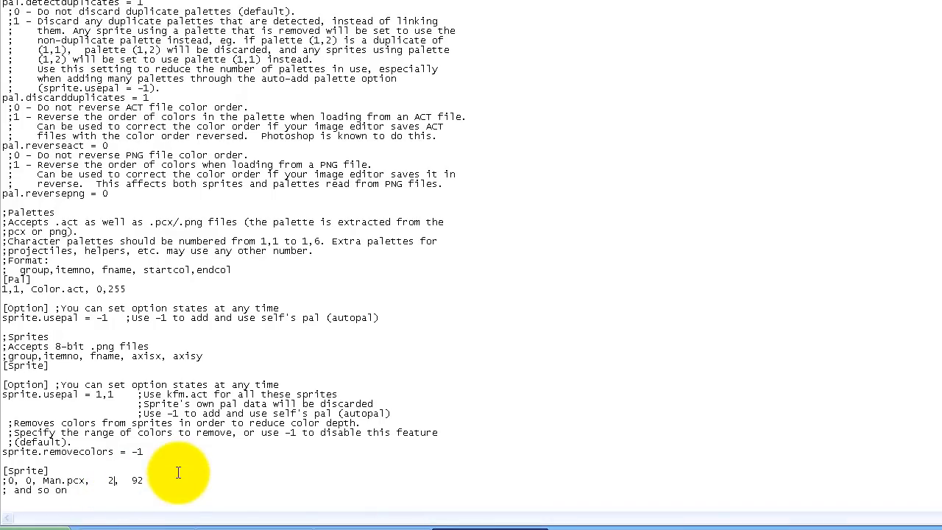
pyautogui.write('7')
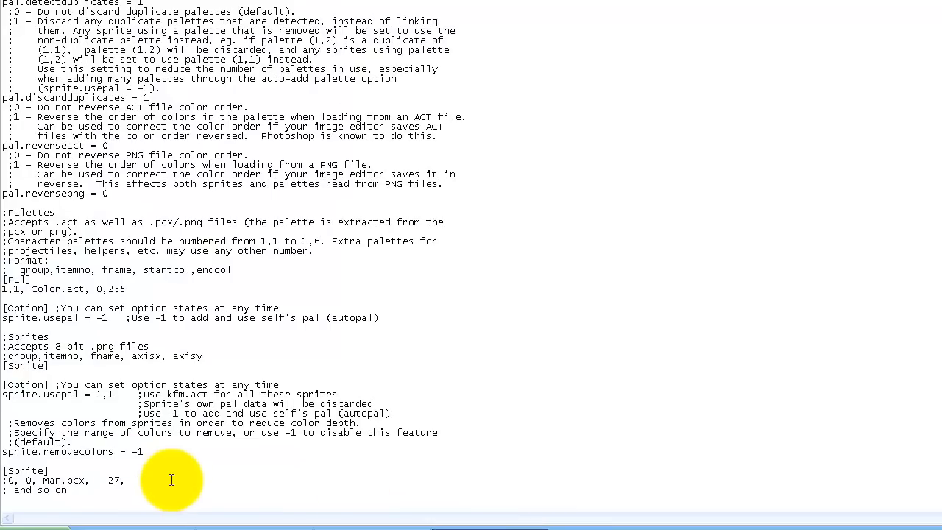
pyautogui.write('113')
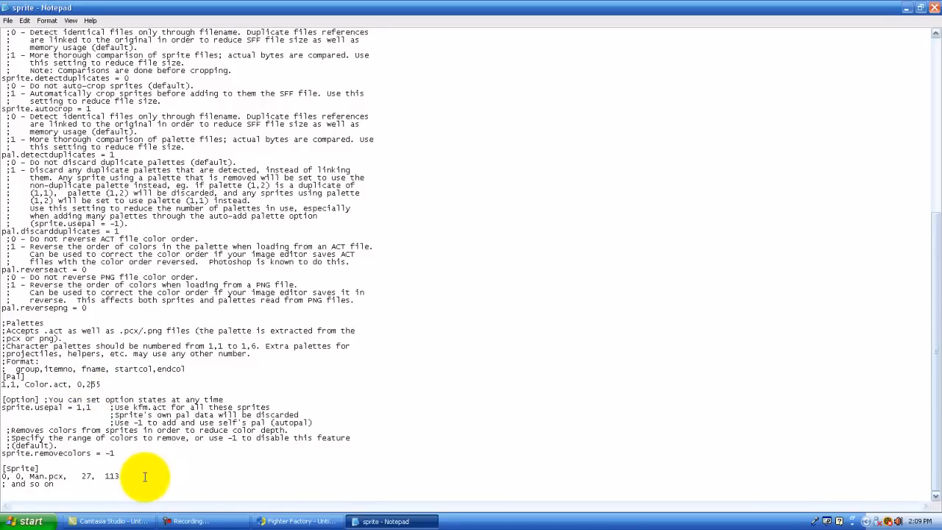
# - Close Fighter Factory and open the Start menu's All Programs list
pyautogui.click(8, 20)
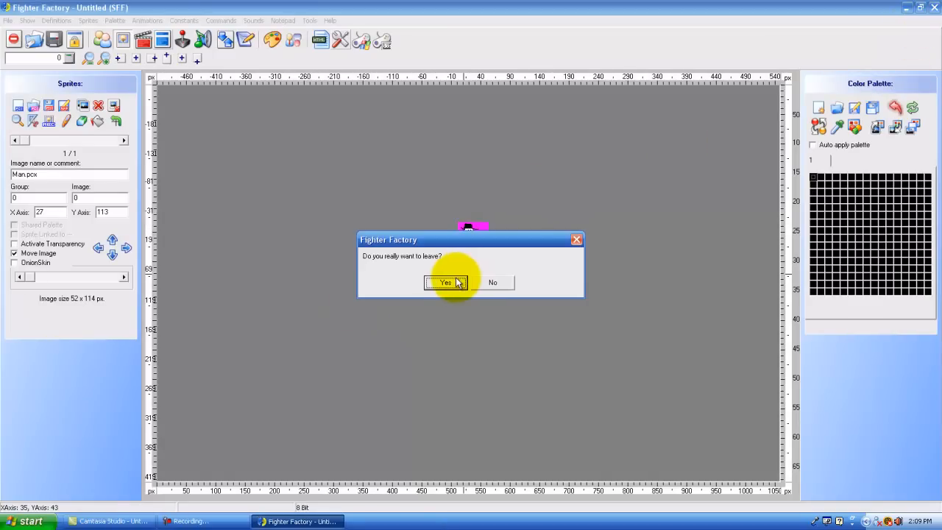
pyautogui.click(445, 282)
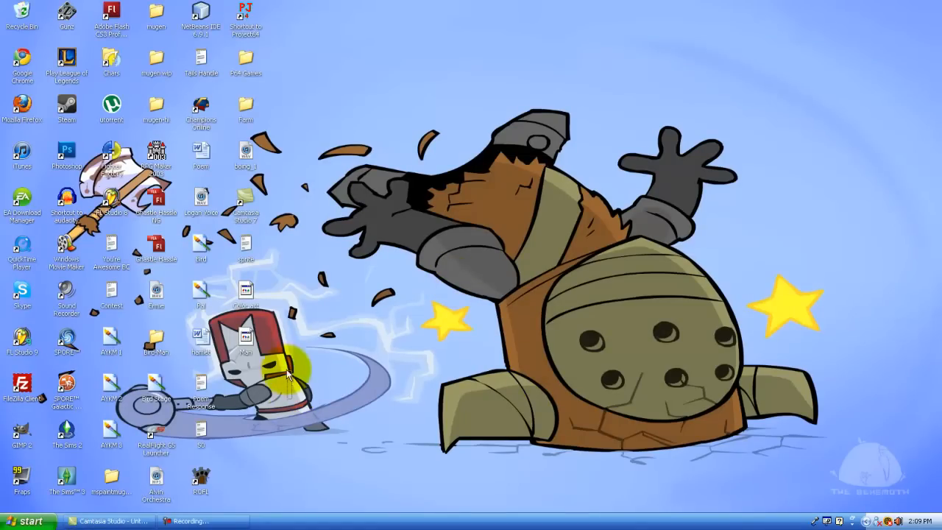
pyautogui.click(245, 246)
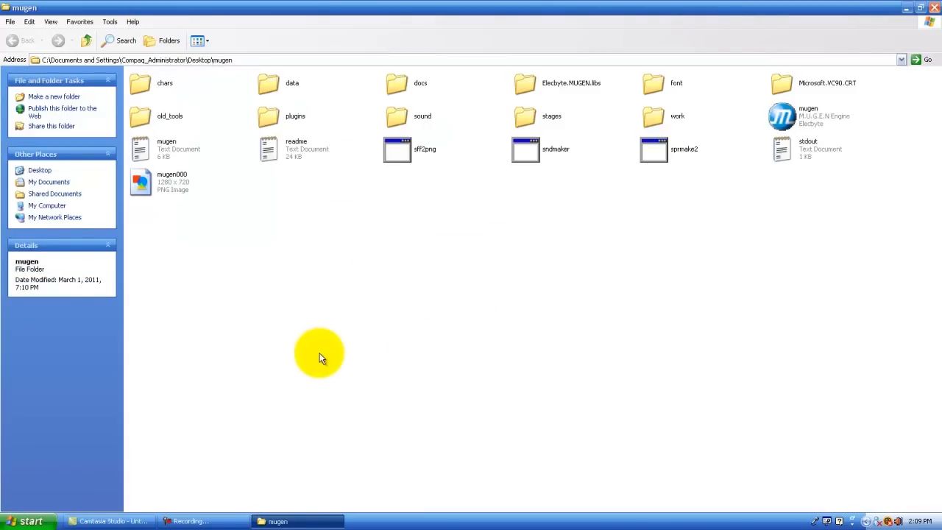
pyautogui.click(30, 521)
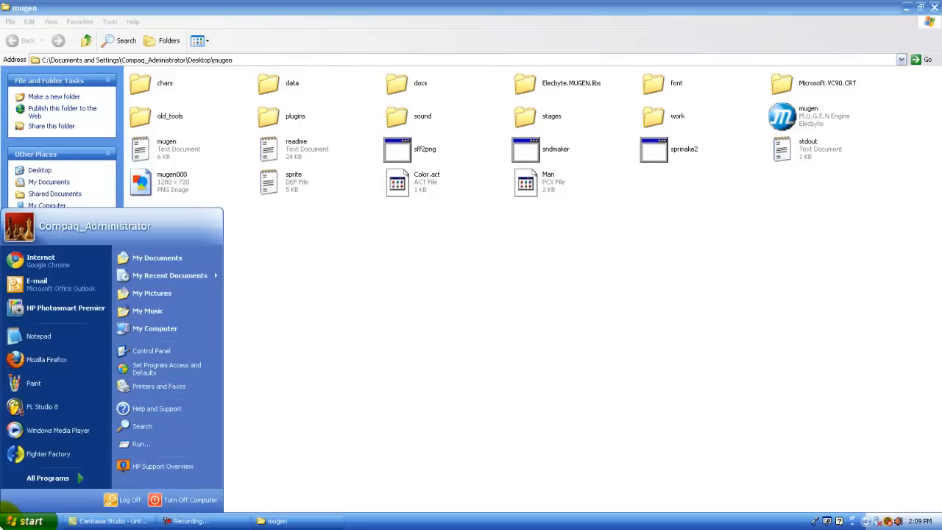
pyautogui.moveTo(57, 479)
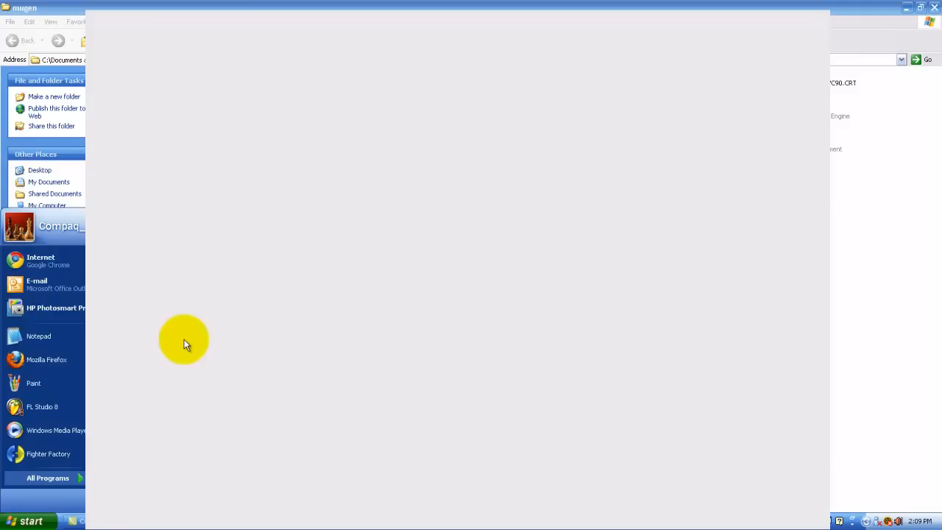
# - Launch Command Prompt from Accessories and change to the Desktop folder
pyautogui.click(47, 478)
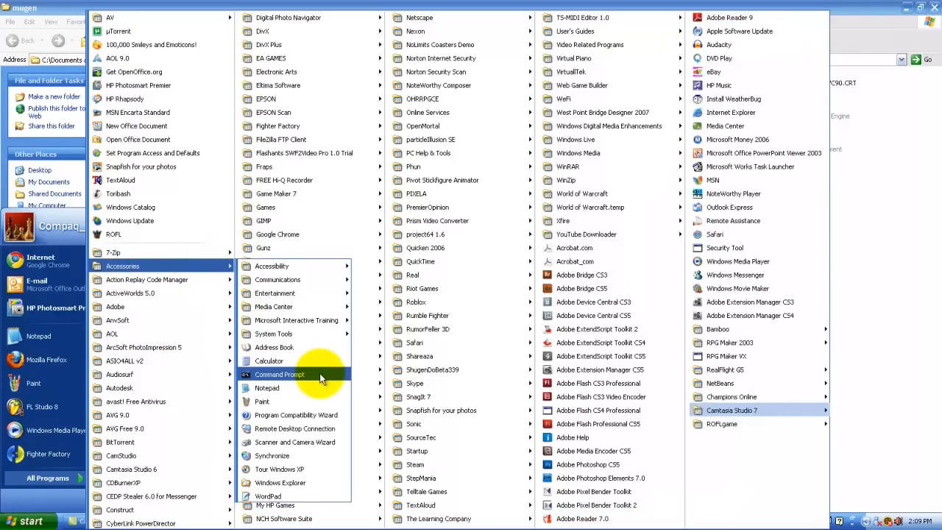
pyautogui.click(279, 374)
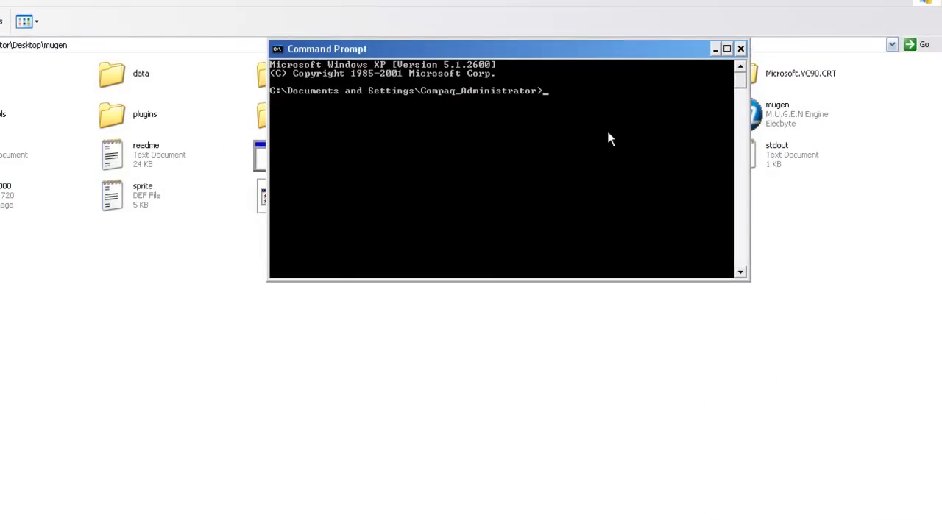
pyautogui.write('cd')
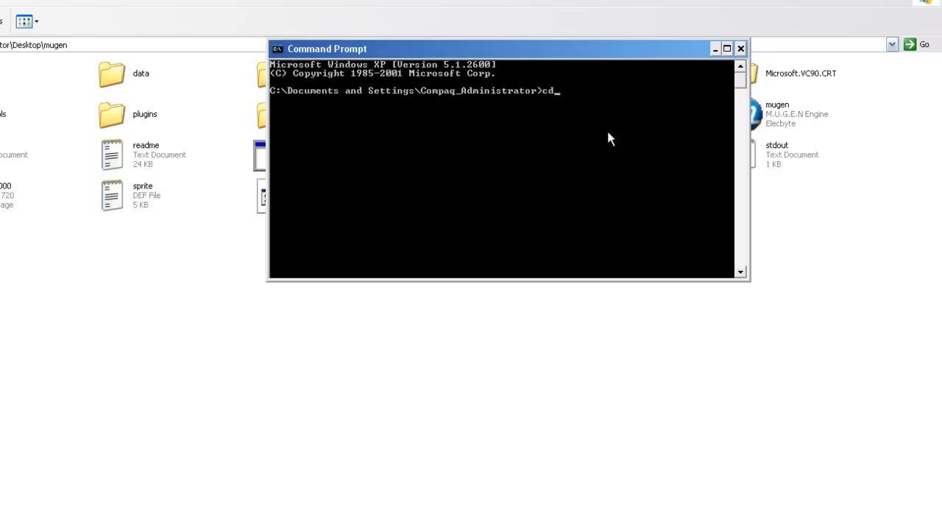
pyautogui.write('de')
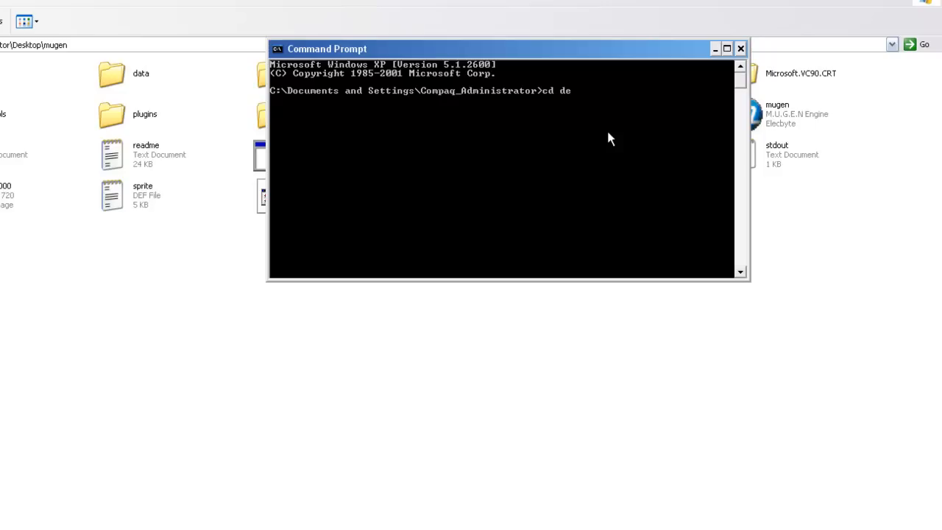
pyautogui.write('sktop')
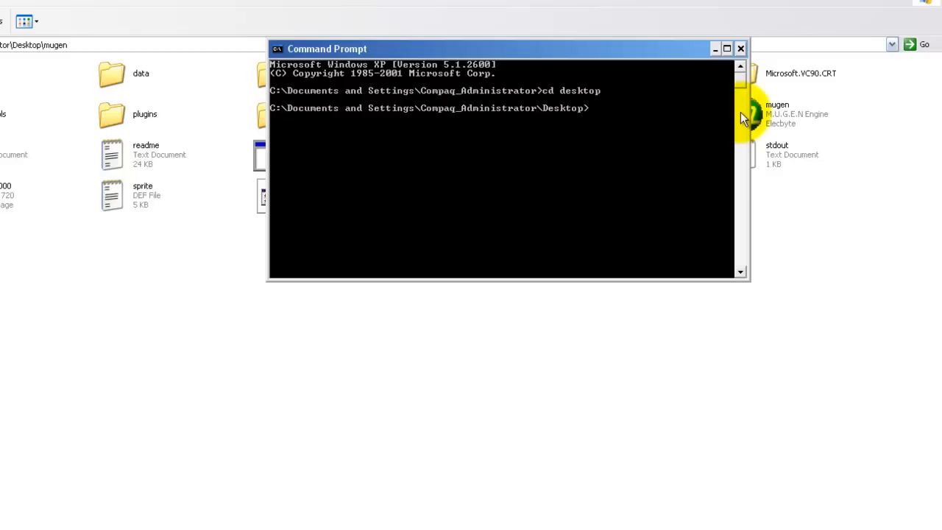
# - Change into the mugen folder, retrying after the first cd attempt fails
pyautogui.write('cd')
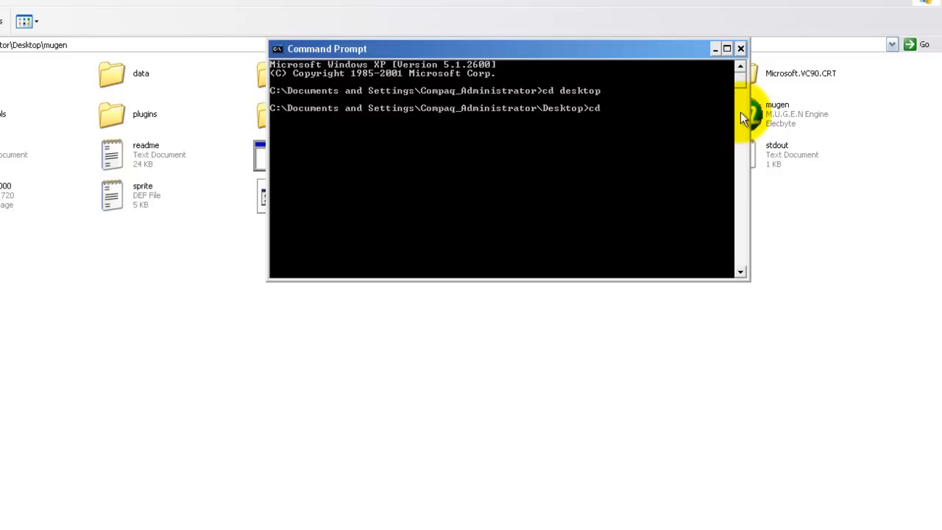
pyautogui.write('mugen')
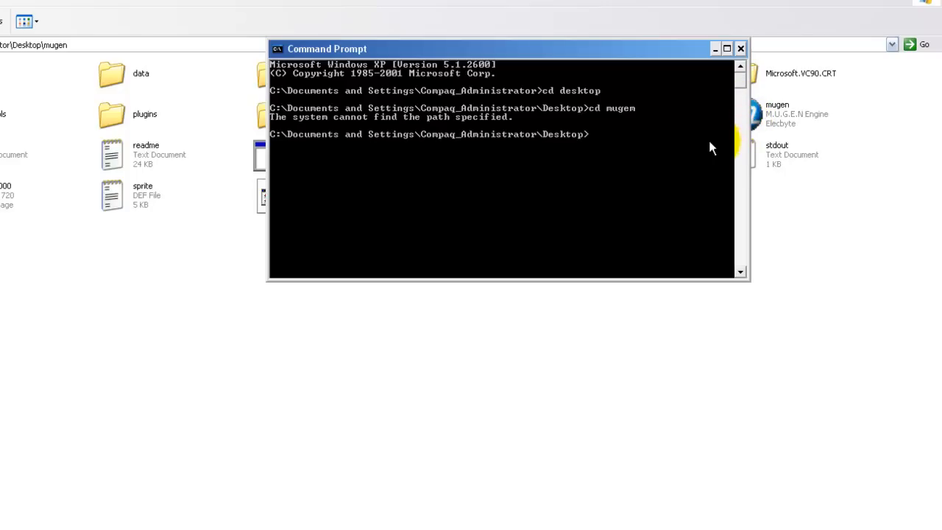
pyautogui.moveTo(812, 109)
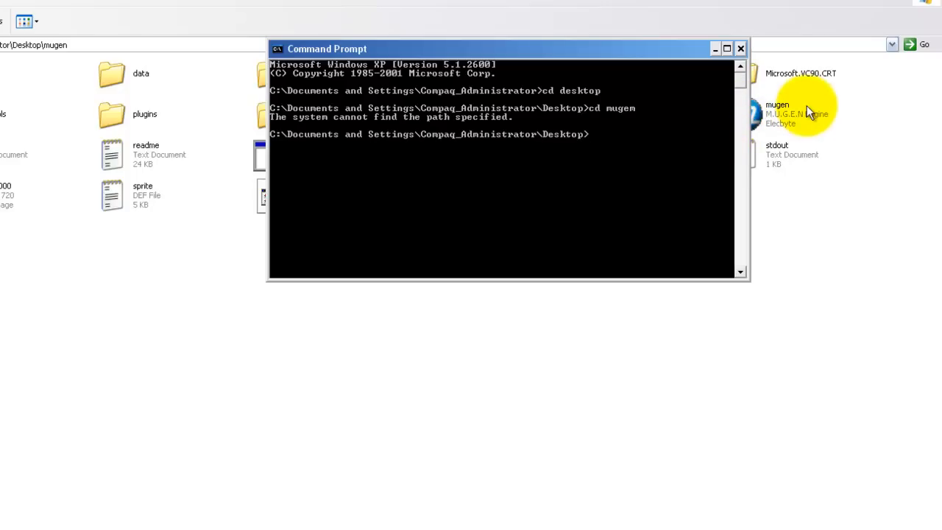
pyautogui.write('cd mugen')
pyautogui.write('s')
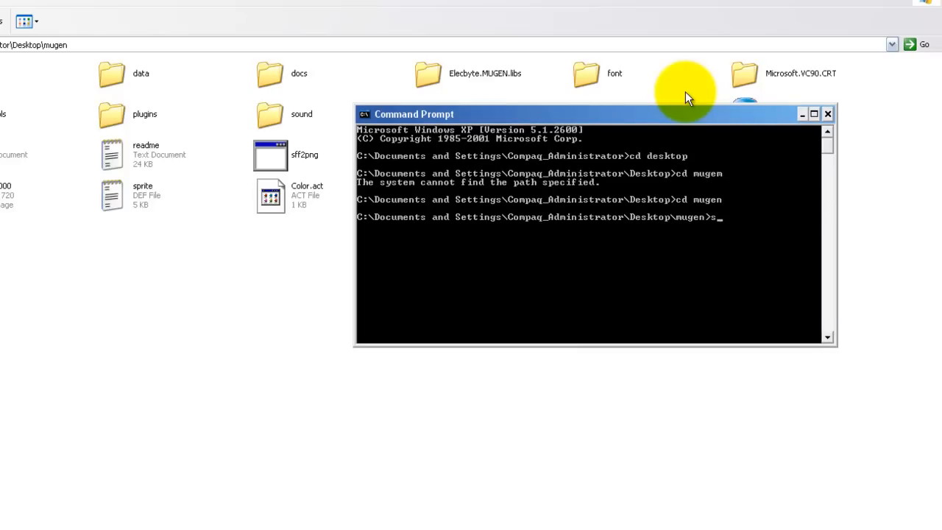
# - Type 'sprmake2.exe -o Man.sff', checking the output name in sprite.def in Notepad
pyautogui.write('prmake2.exe')
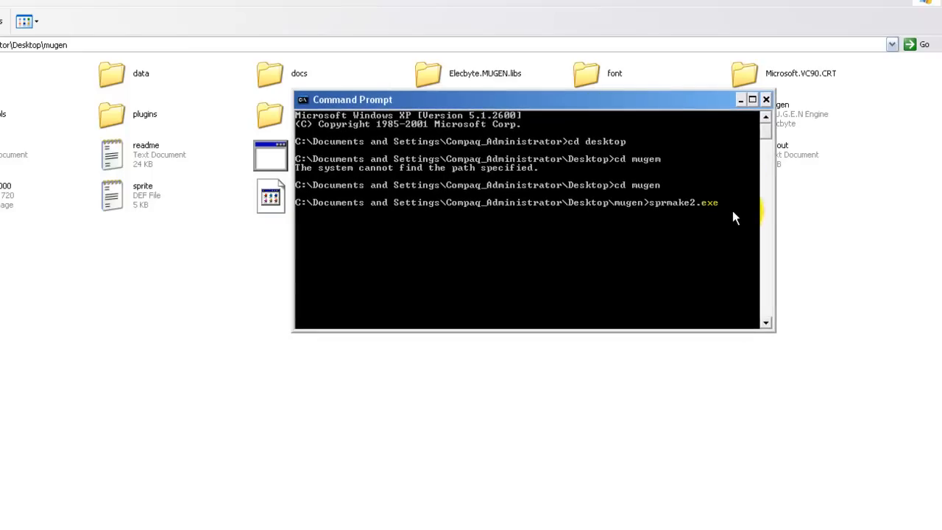
pyautogui.write('-o')
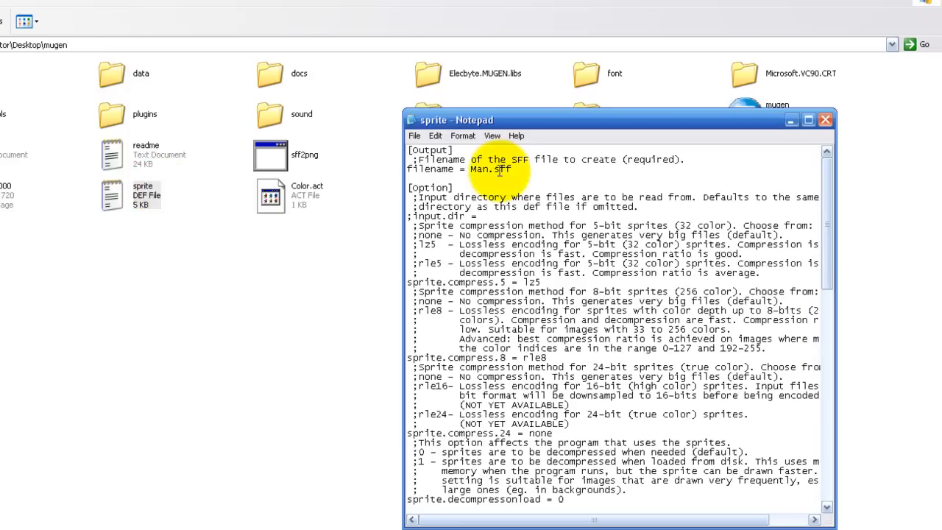
pyautogui.doubleClick(489, 169)
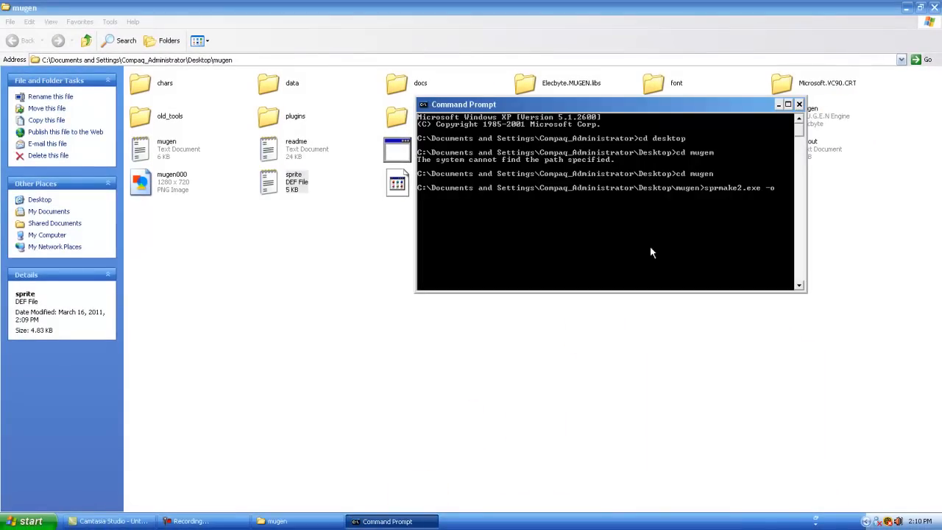
pyautogui.moveTo(775, 216)
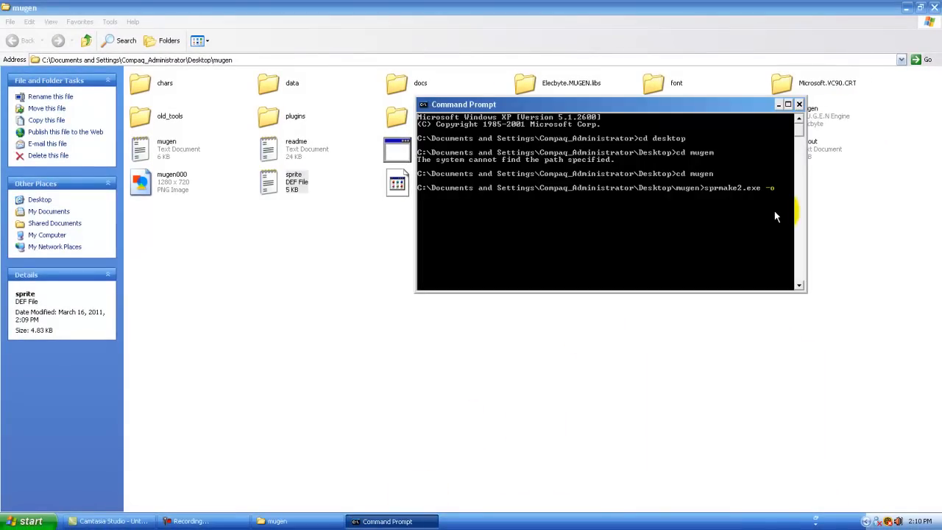
pyautogui.write('Man.sff')
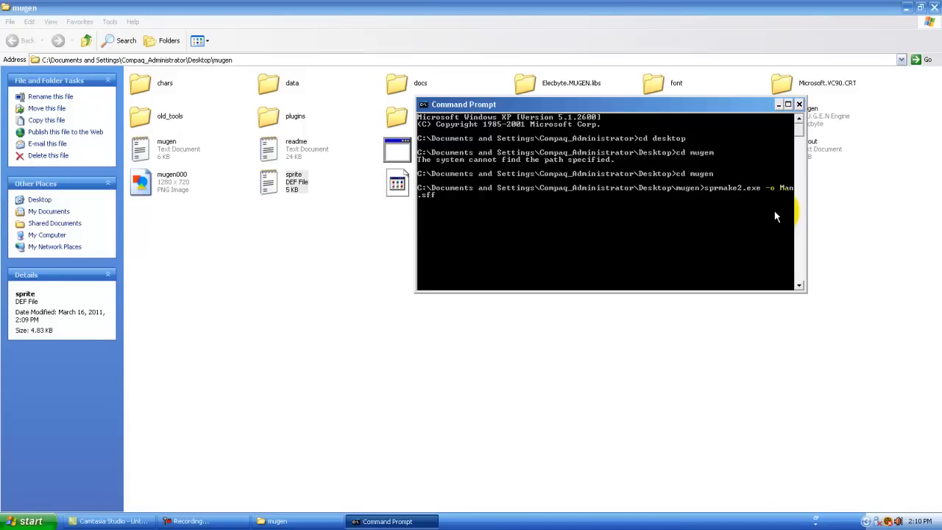
pyautogui.click(278, 521)
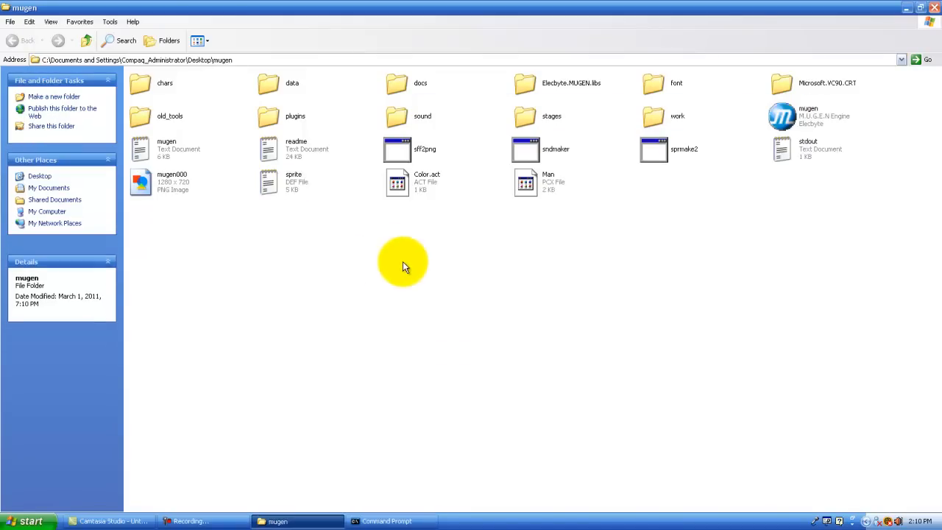
pyautogui.moveTo(563, 206)
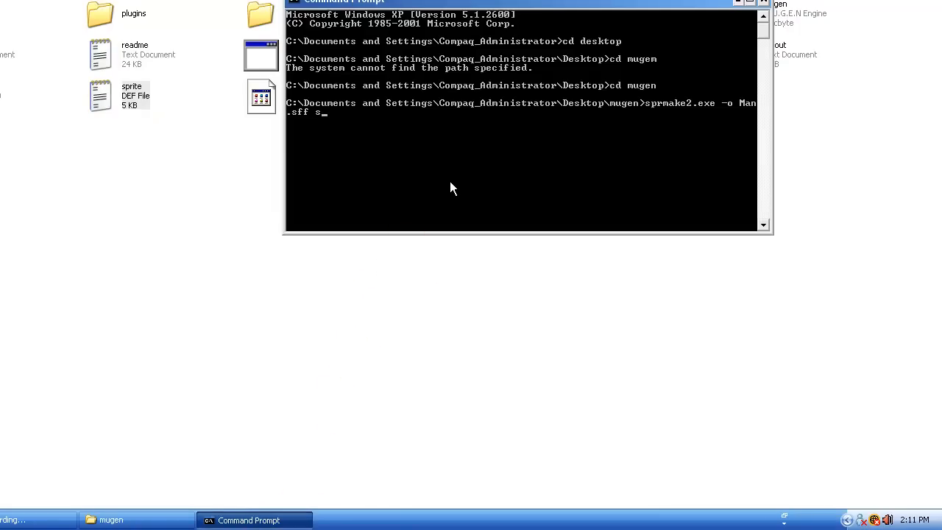
# - Append sprite.def to the sprmake2 command and run it to build Man.sff
pyautogui.write('prie.de')
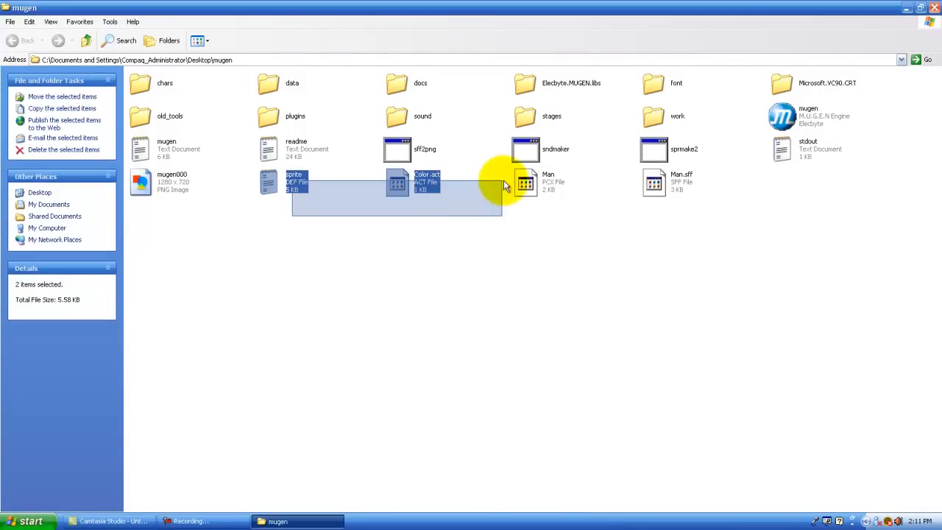
# - Recycle Man.sff, then sprite.def, Color.act and Man.pcx, confirming each deletion
pyautogui.click(654, 182)
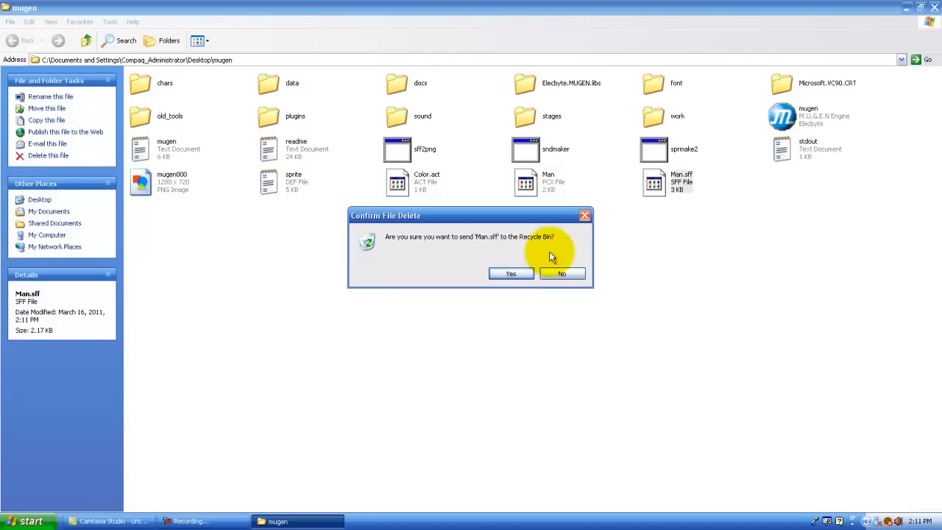
pyautogui.click(510, 273)
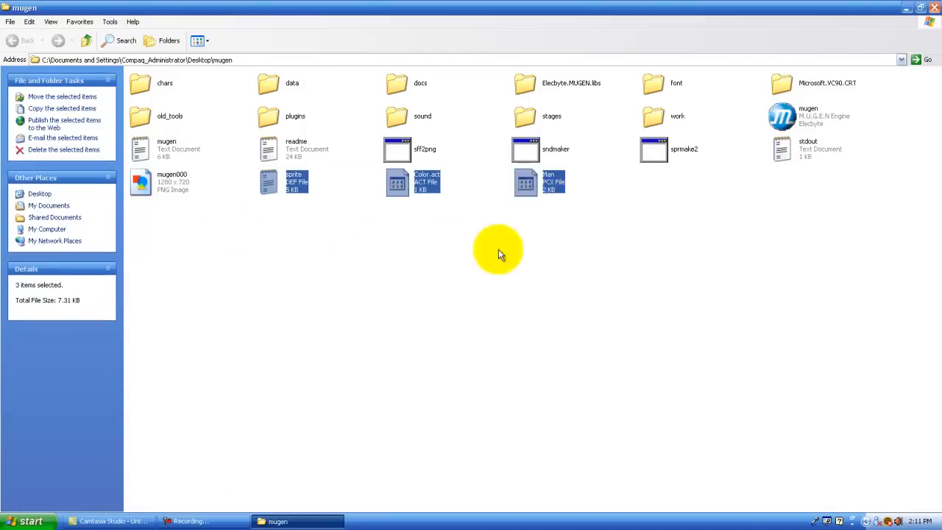
pyautogui.click(63, 149)
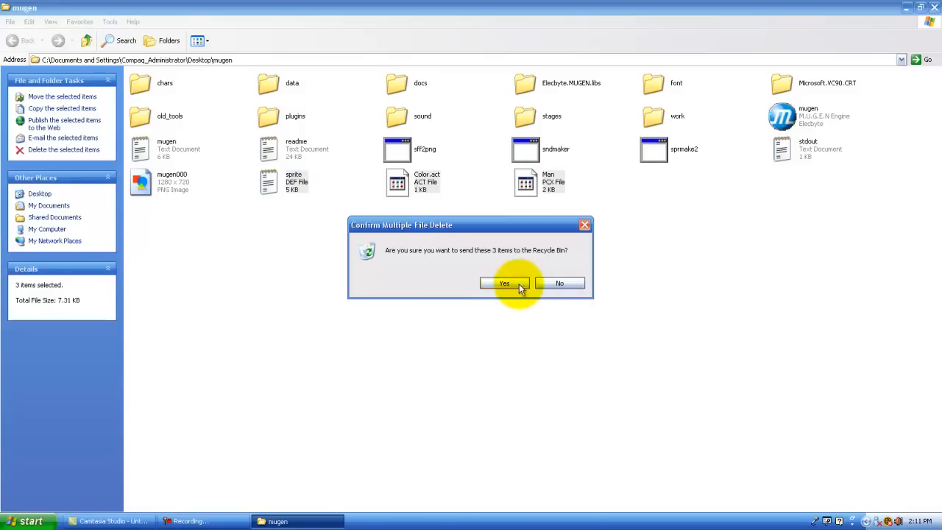